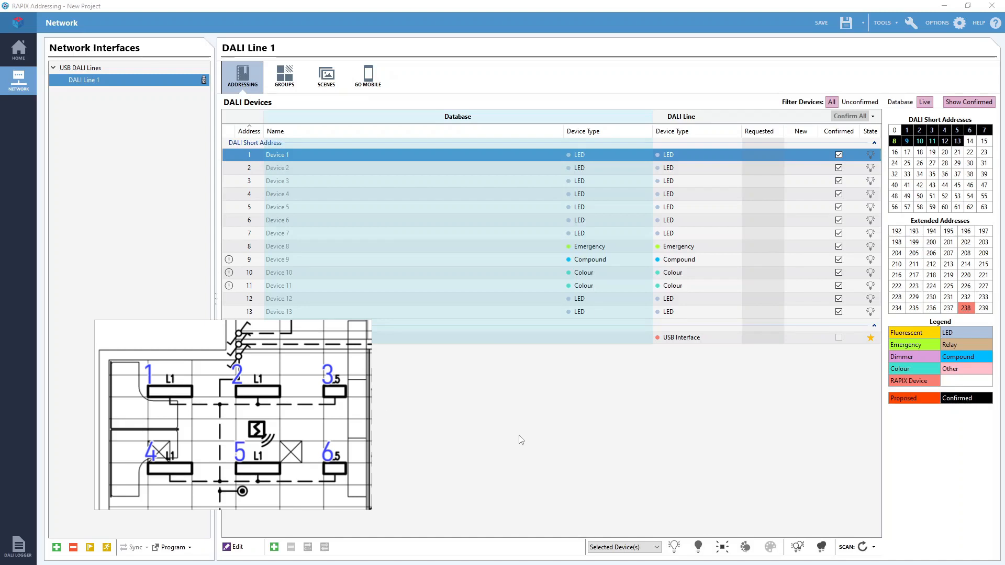
mouse_move(491, 394)
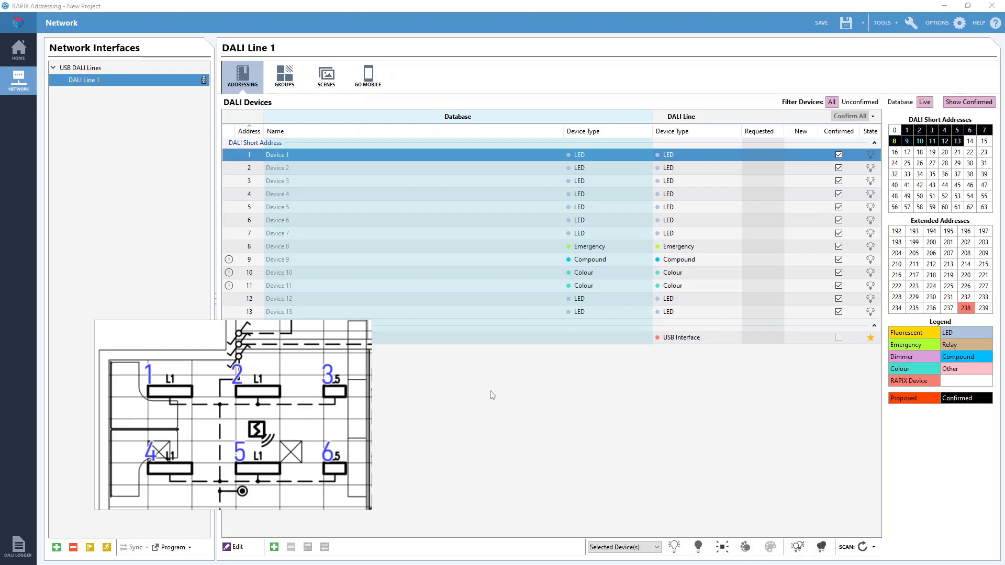
mouse_move(482, 374)
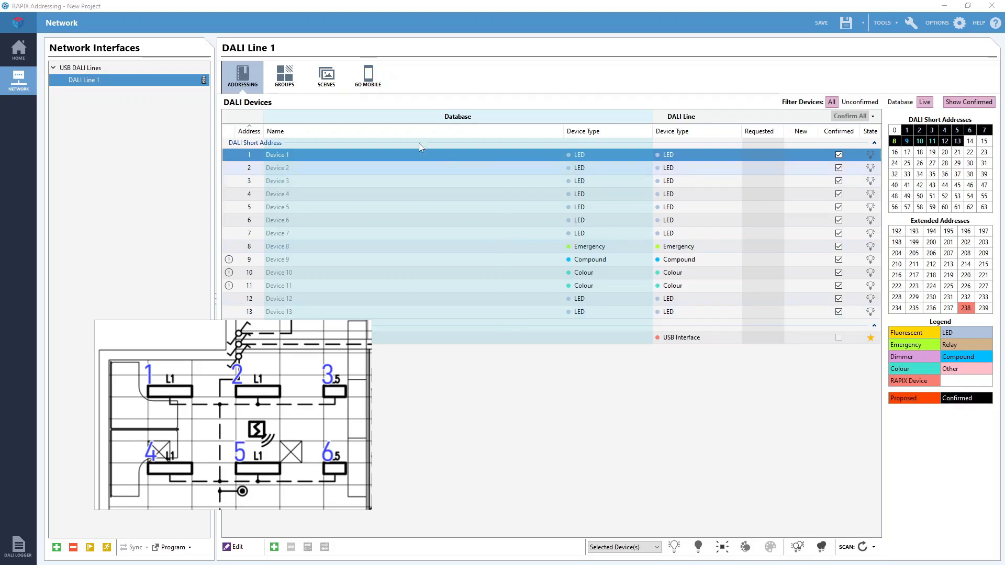
- Show the group assignments grid for DALI Line 1 and assign Device 1 to Group 1
left_click(284, 76)
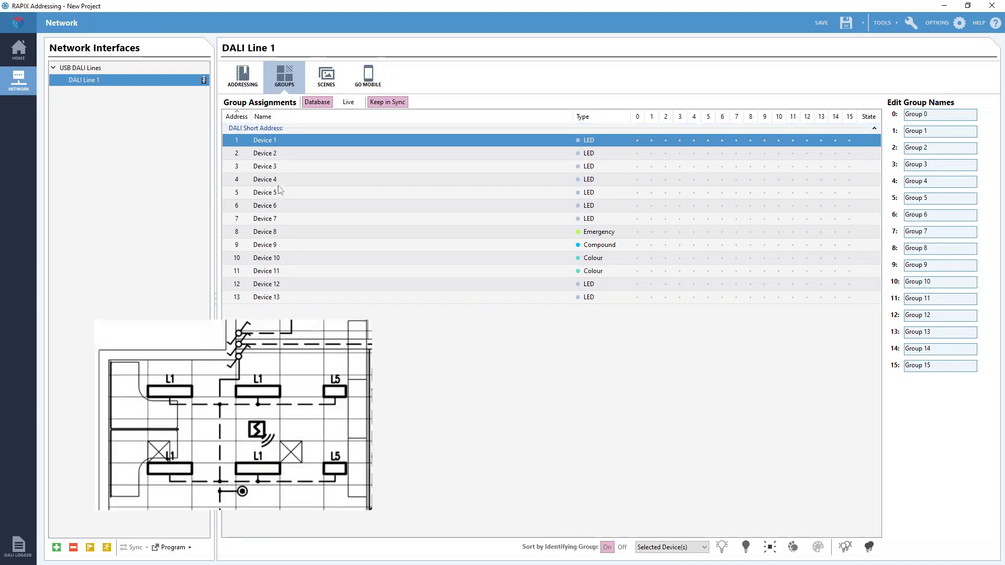
mouse_move(270, 293)
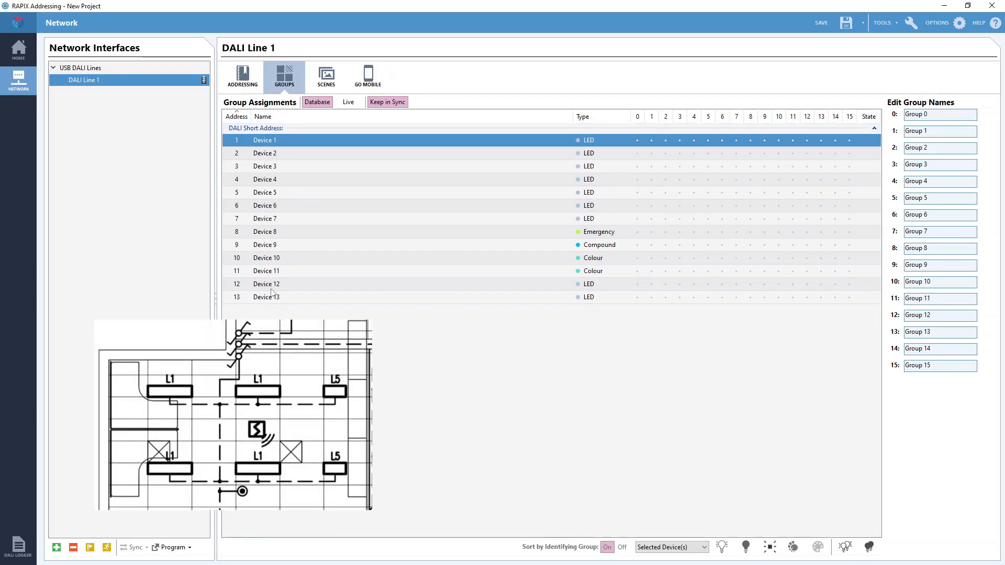
mouse_move(875, 126)
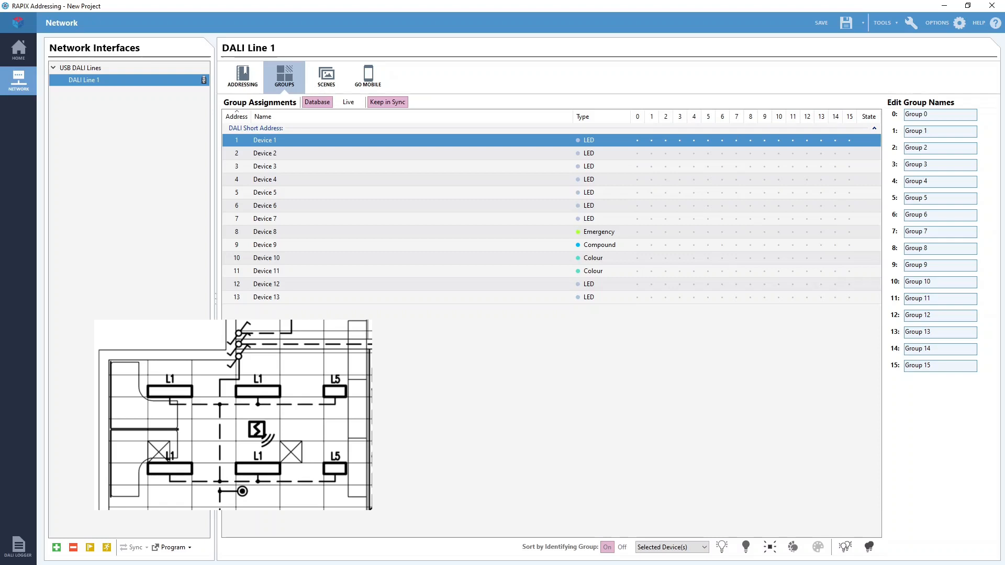
mouse_move(451, 144)
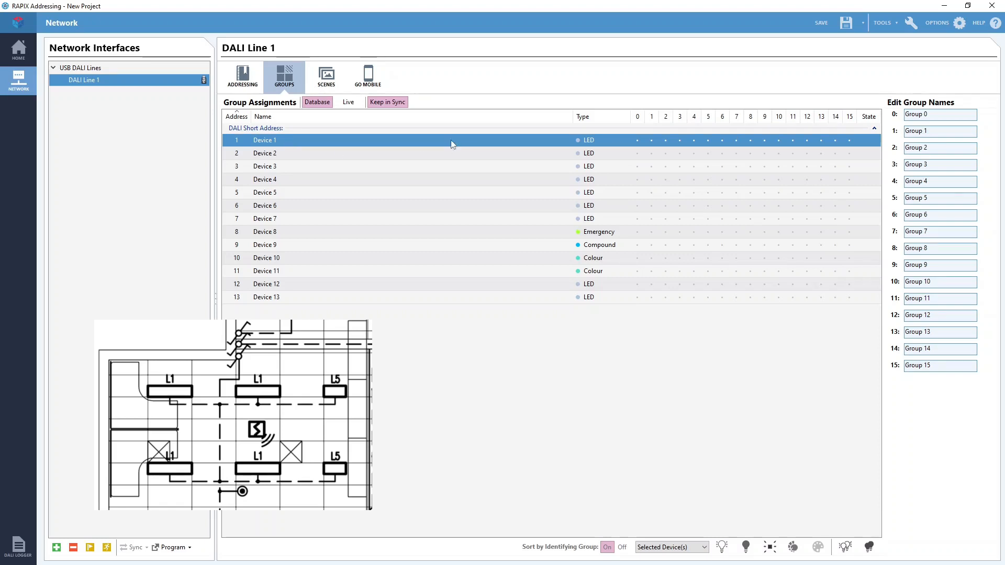
mouse_move(652, 142)
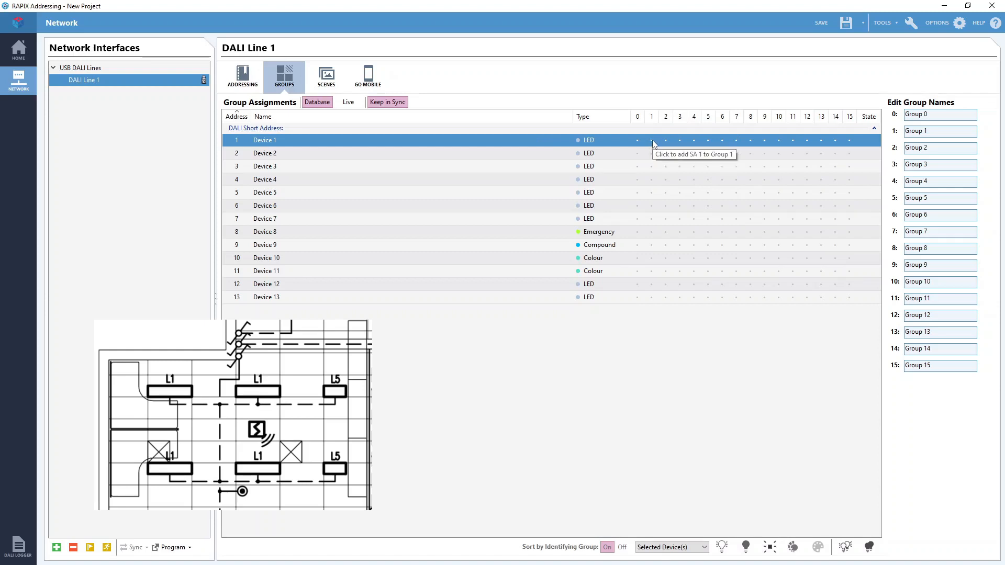
mouse_move(657, 142)
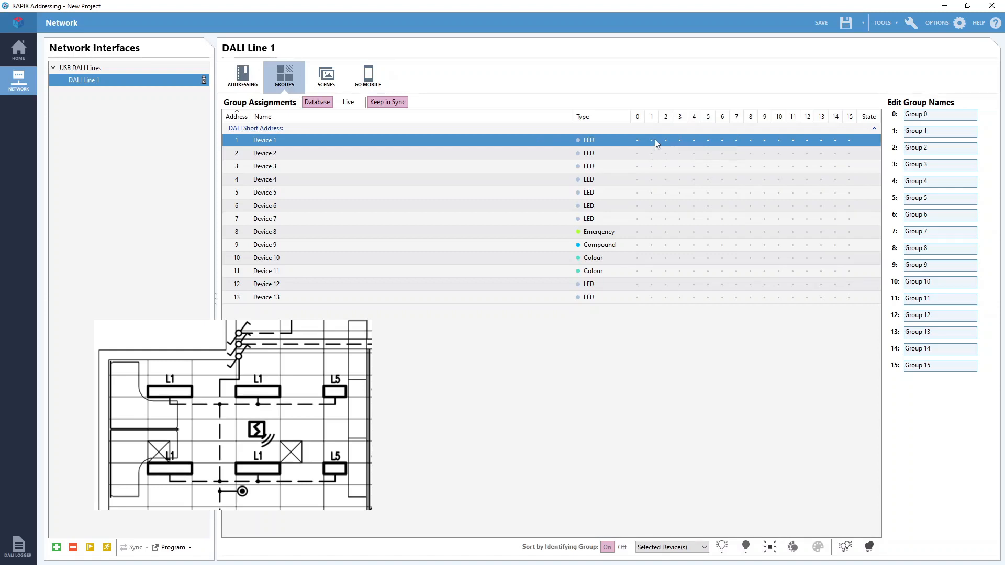
left_click(652, 140)
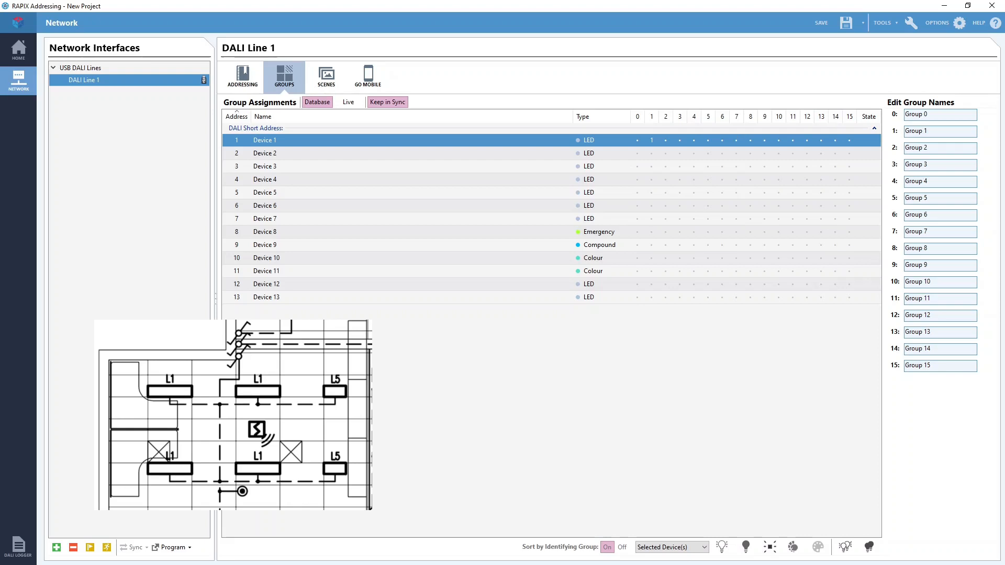
mouse_move(697, 215)
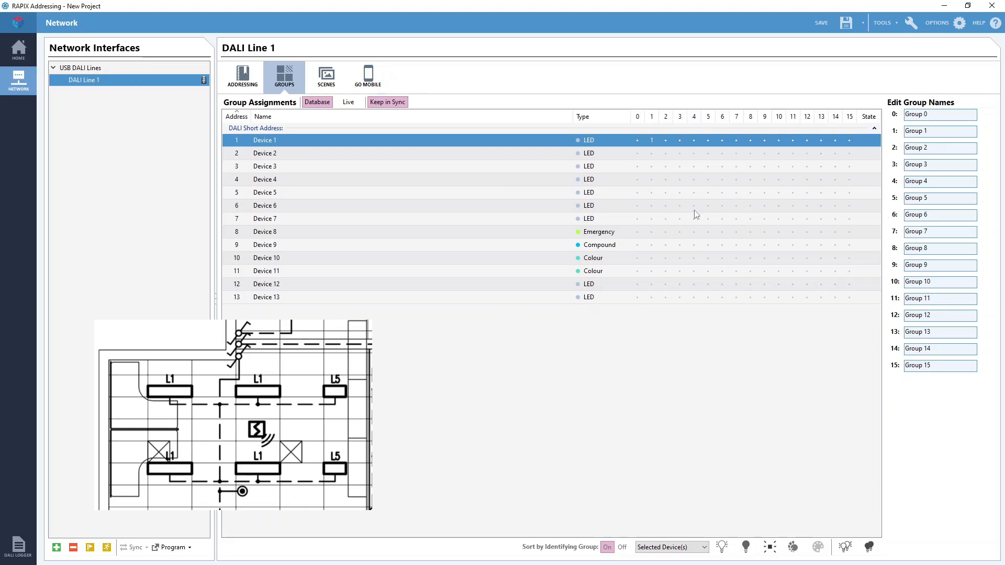
mouse_move(652, 161)
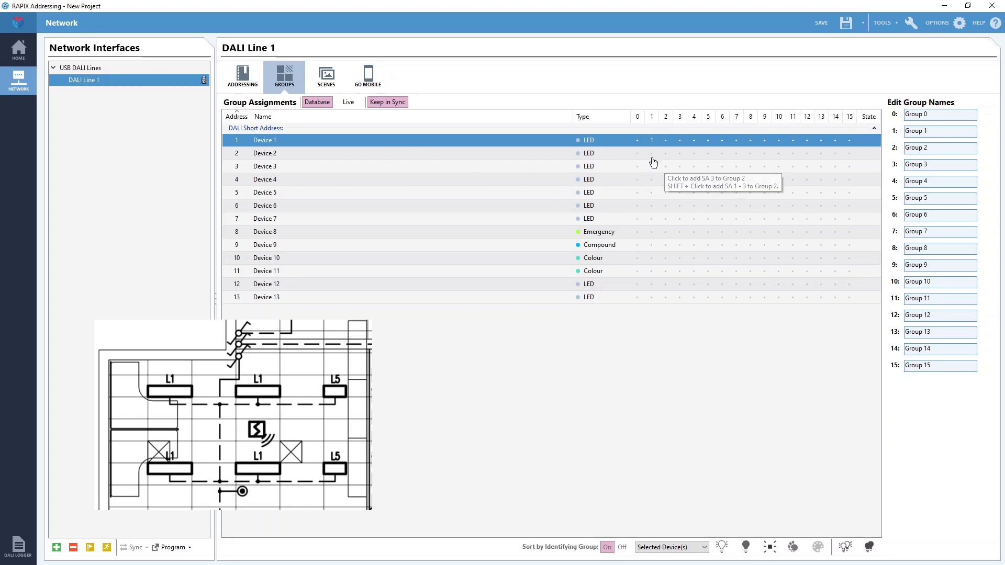
- Shift-select through Device 6 so Devices 1–6 all belong to Group 1
left_click(651, 153)
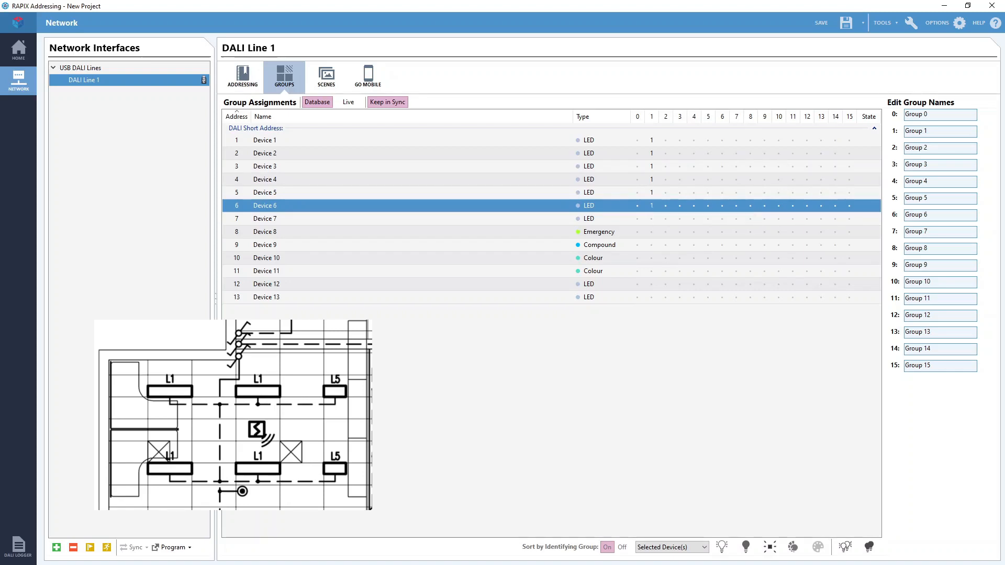
mouse_move(387, 102)
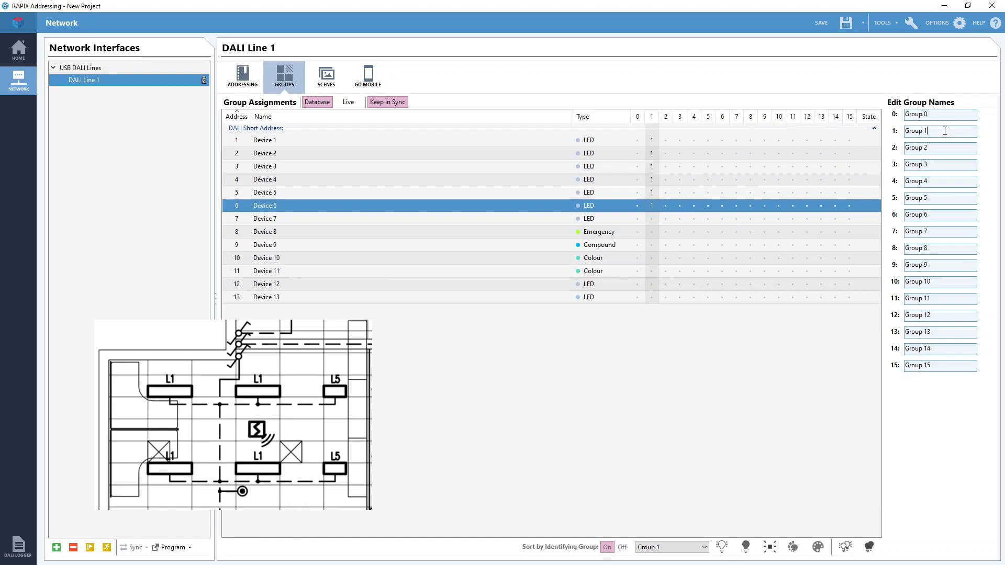
- Name Group 1 'Test Room' and bring up the list of groups available for testing
type("Test Room")
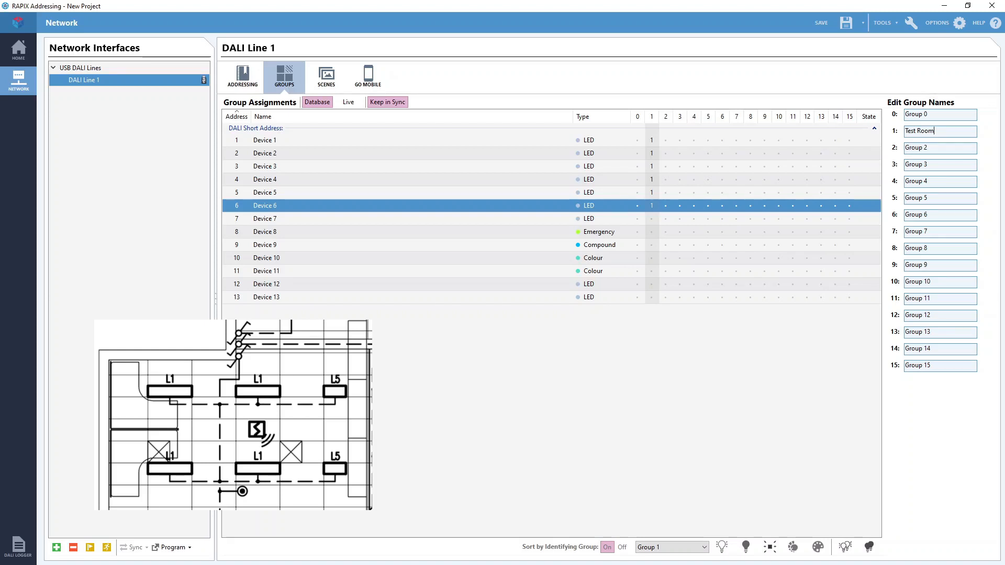
mouse_move(680, 499)
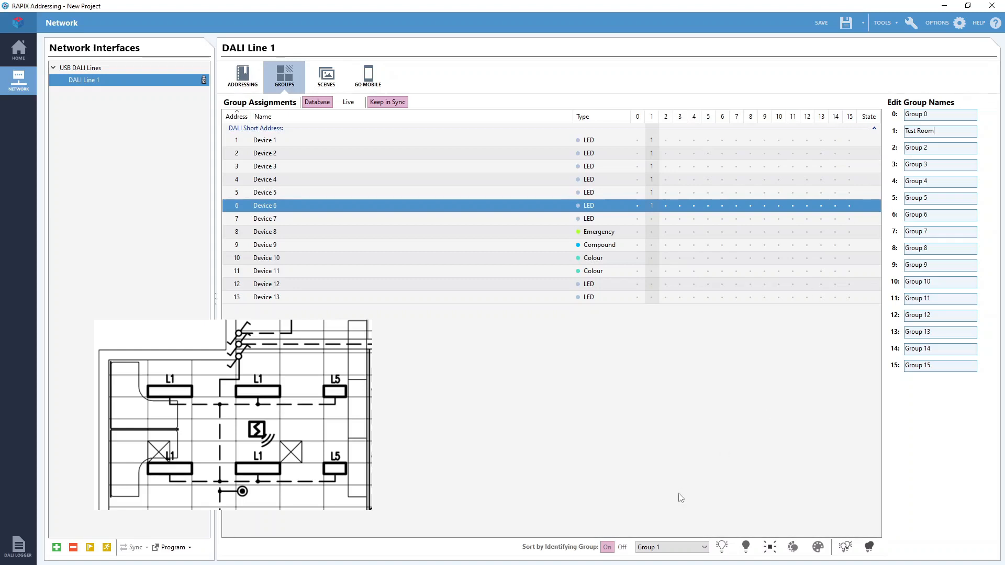
left_click(671, 546)
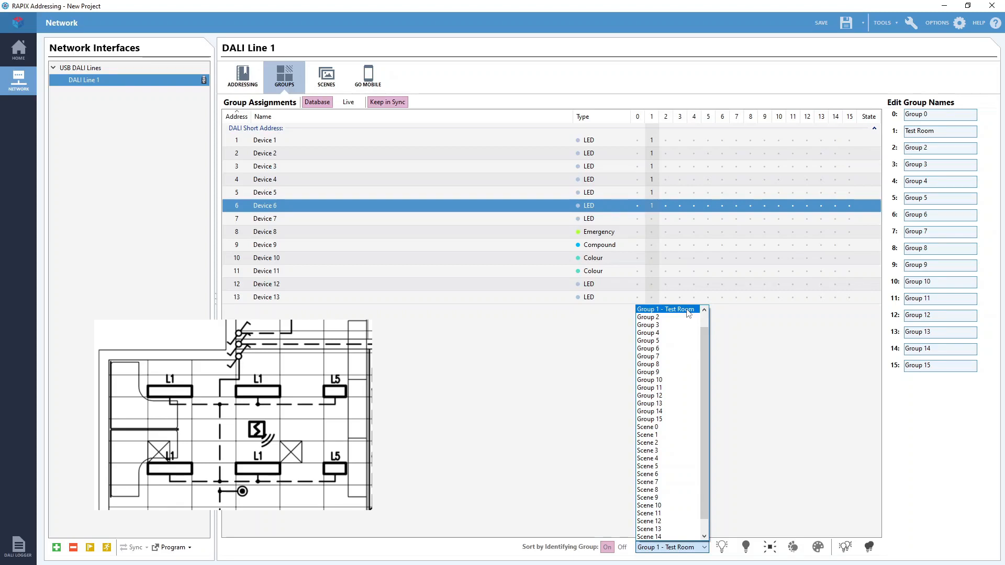
- Switch on Group 1 - Test Room and raise its light level to about 96%
left_click(667, 309)
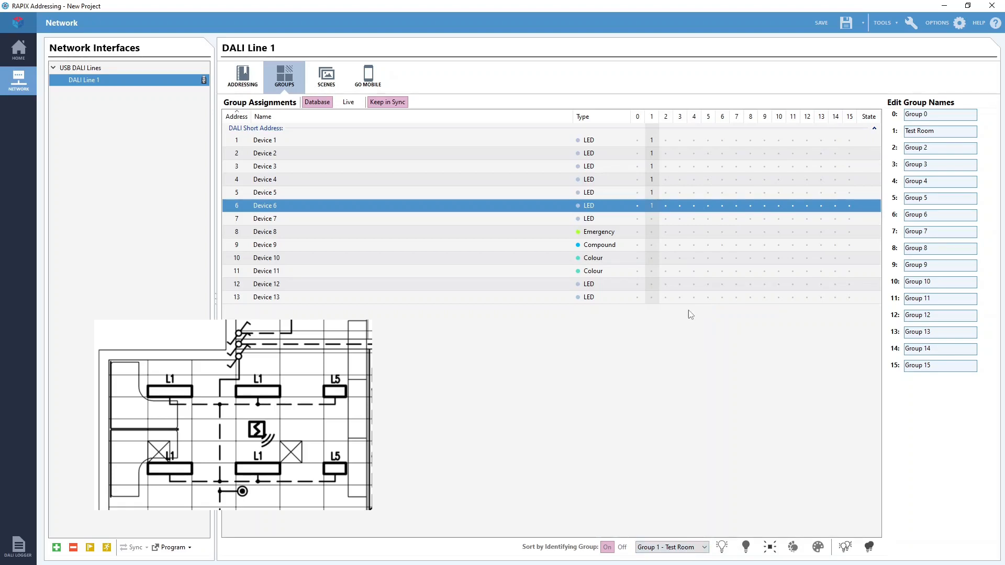
mouse_move(745, 547)
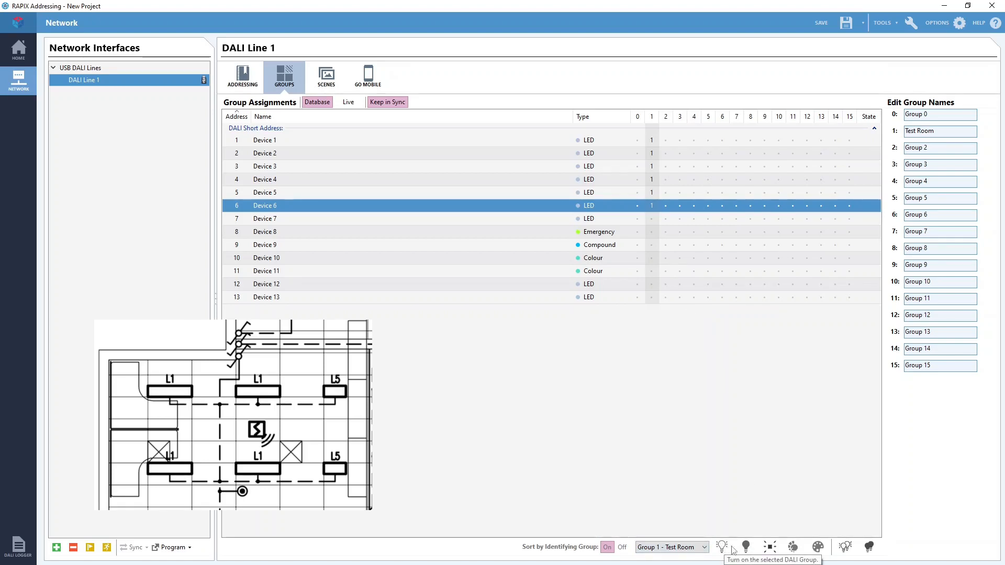
left_click(744, 546)
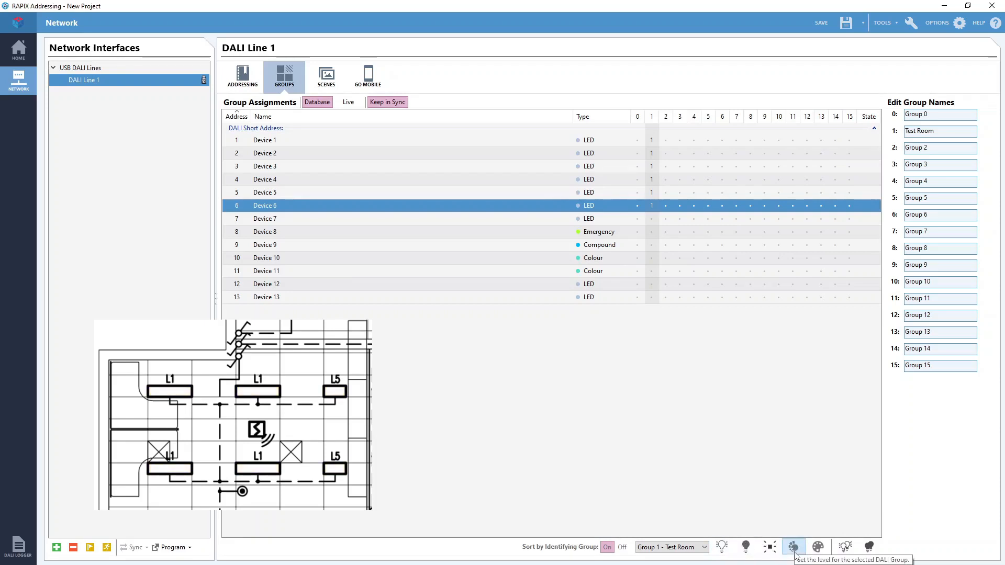
left_click(793, 547)
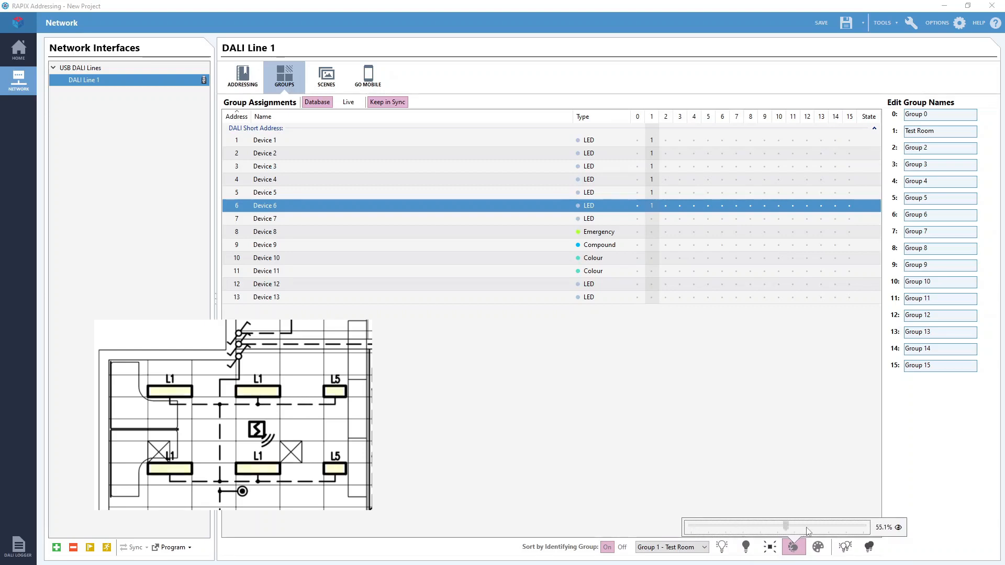
left_click_drag(786, 527, 824, 527)
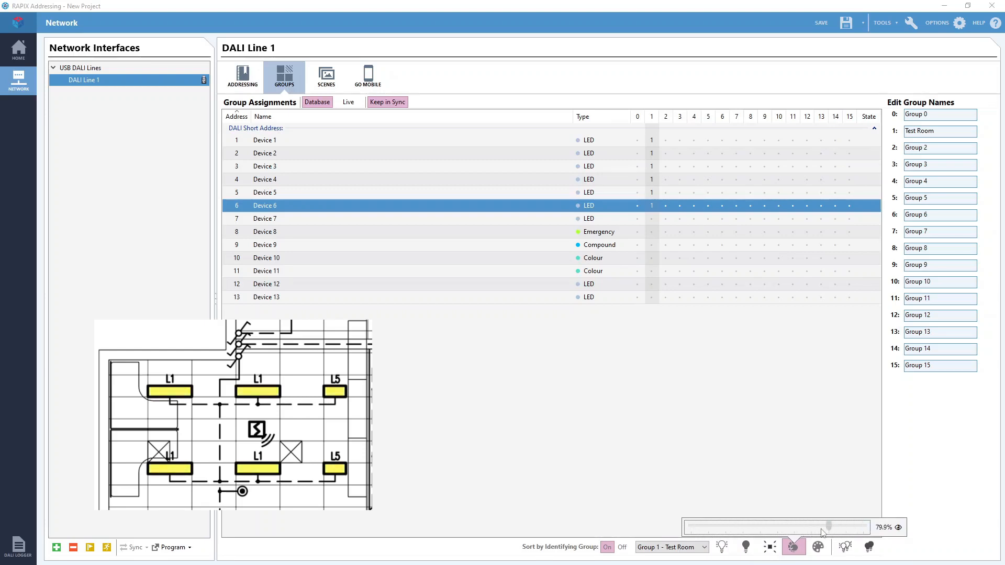
left_click_drag(829, 526, 857, 526)
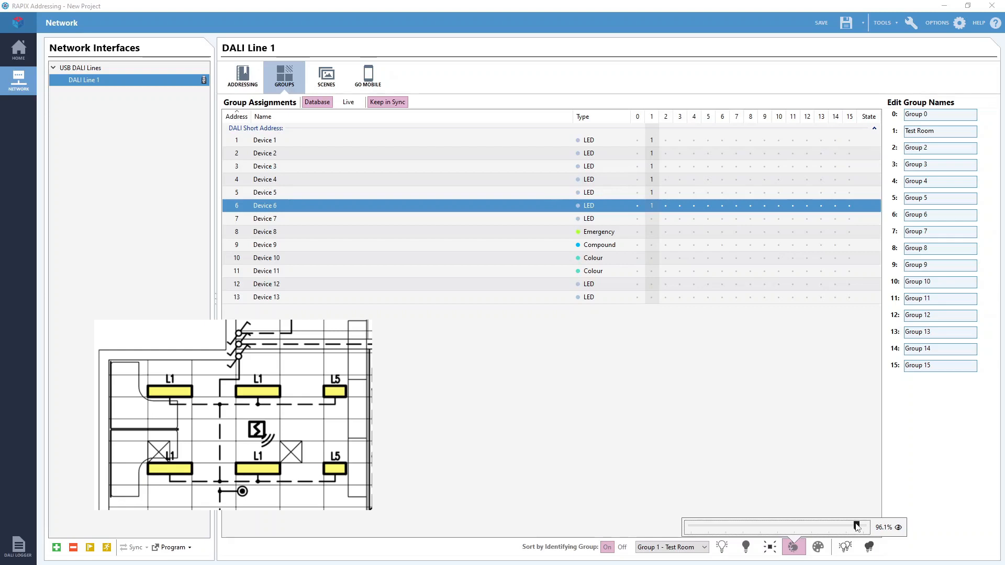
left_click_drag(855, 527, 864, 526)
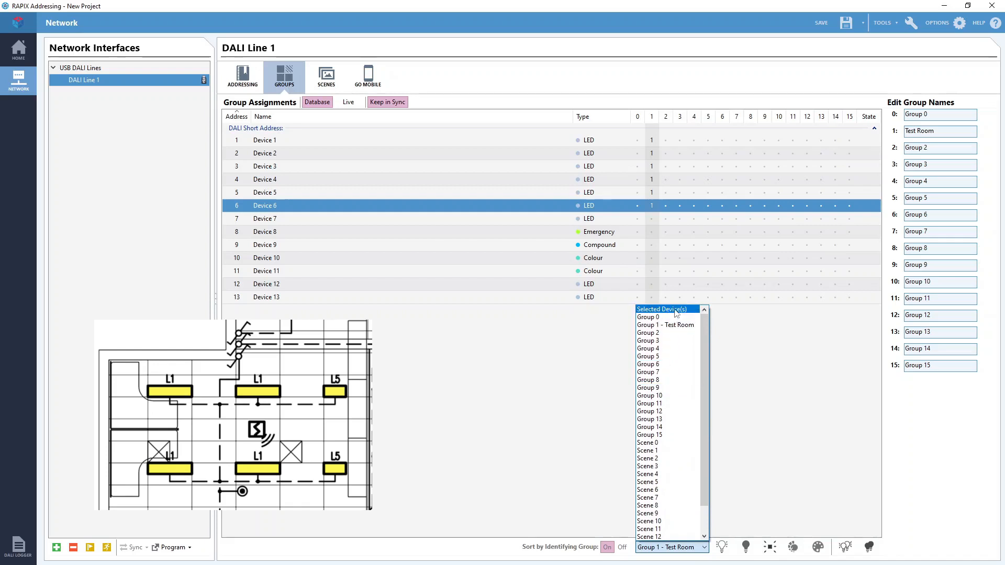
- Target selected devices, put Devices 5, 6 and 7 into Group 2, and return to the addressing list
left_click(667, 308)
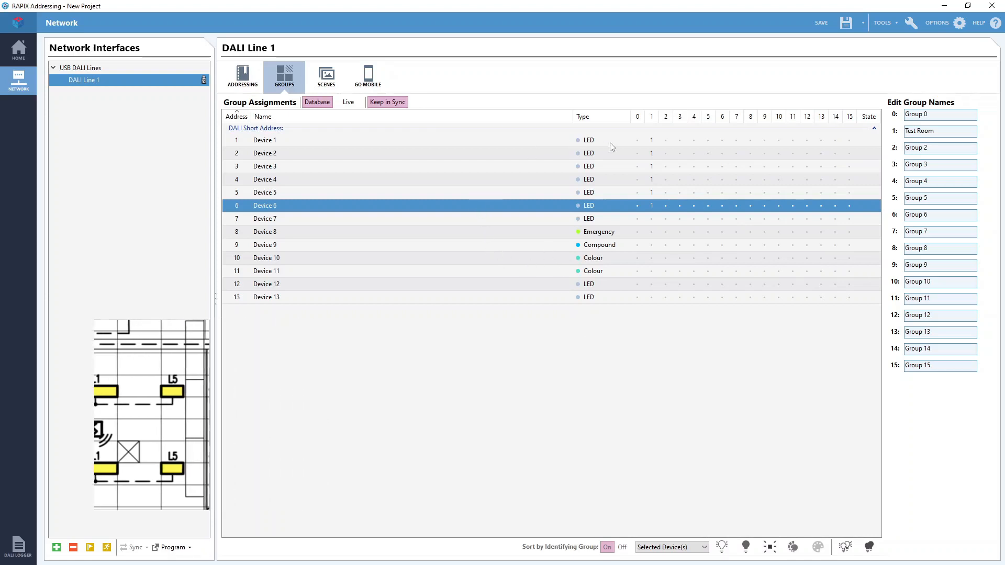
left_click(264, 140)
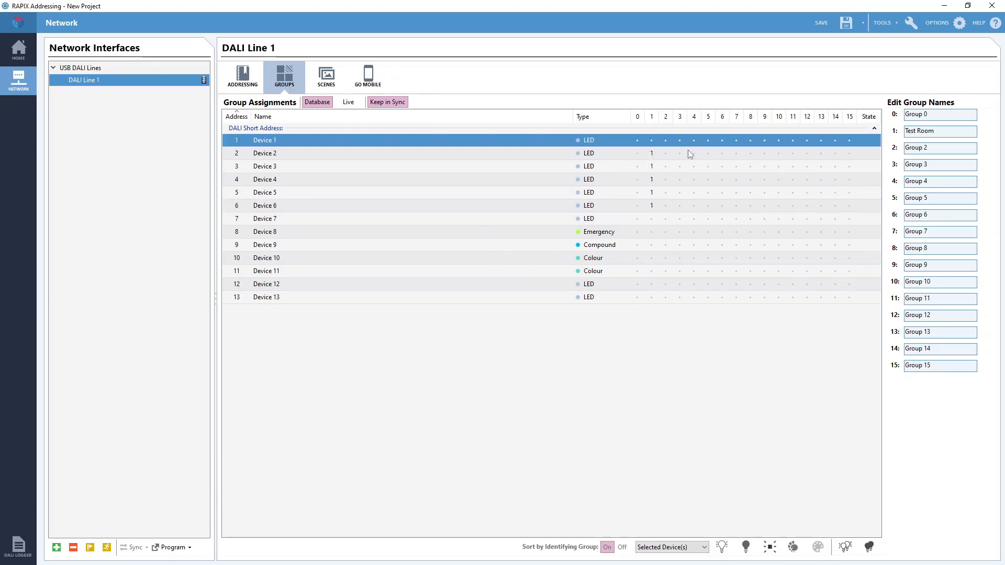
mouse_move(755, 164)
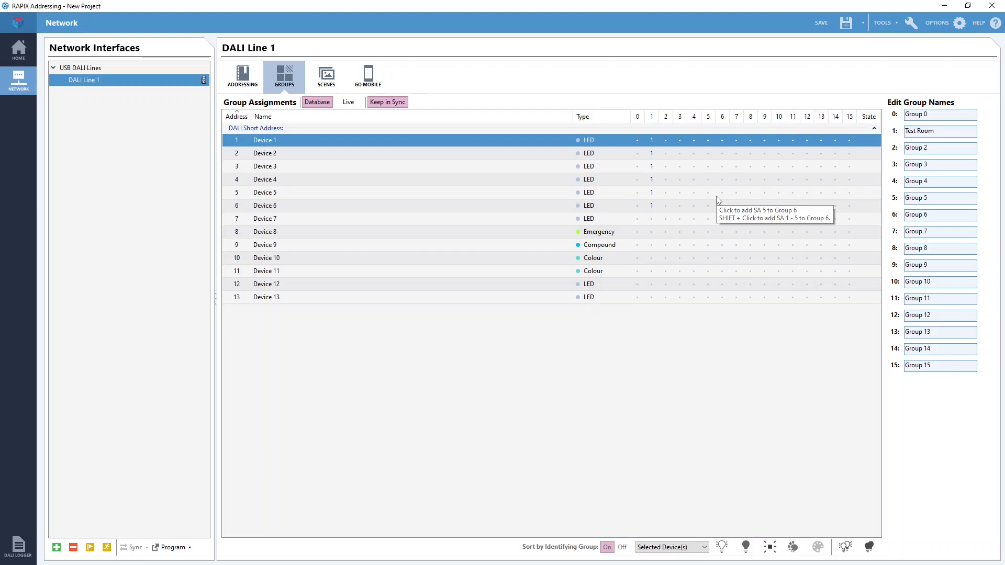
mouse_move(667, 196)
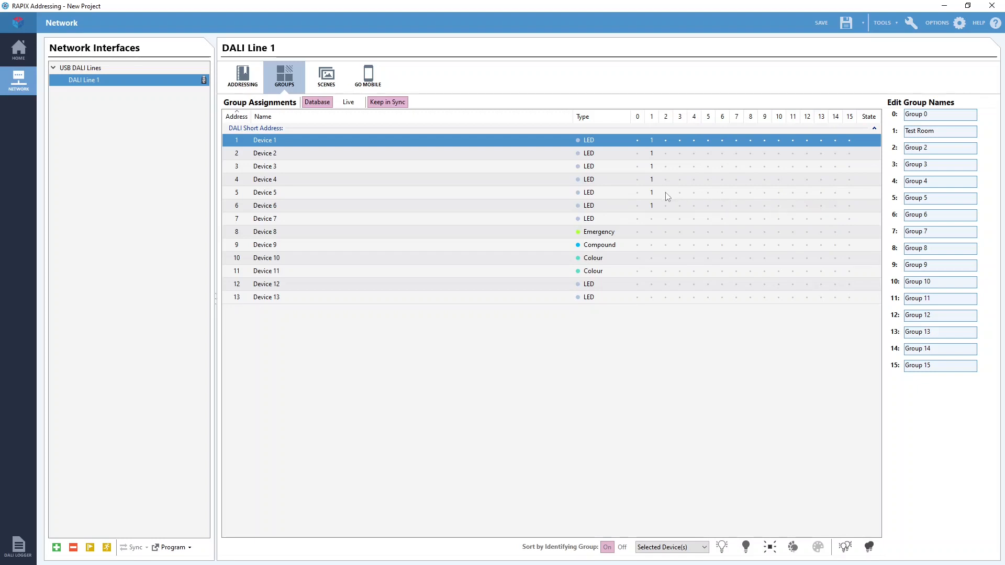
mouse_move(665, 198)
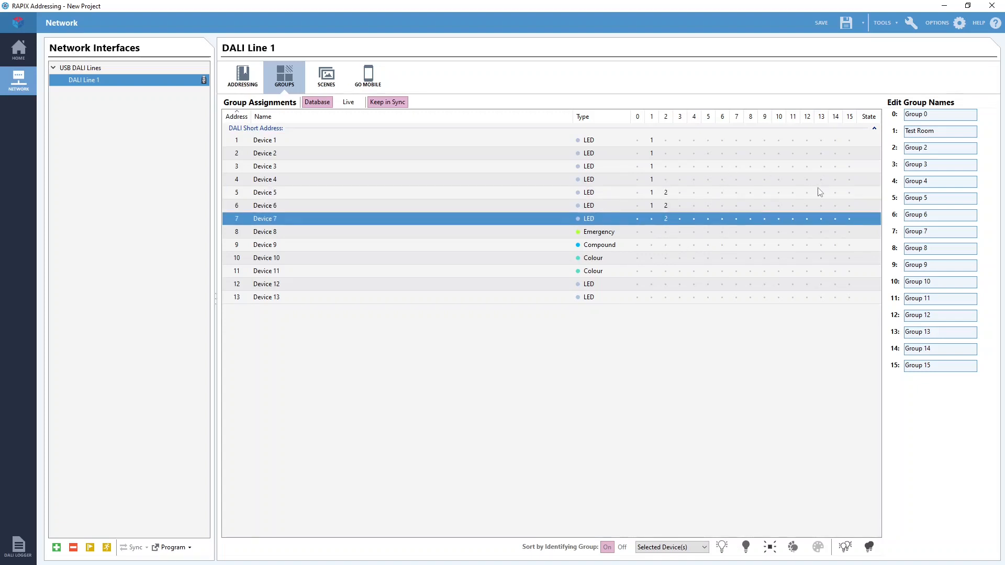
mouse_move(683, 148)
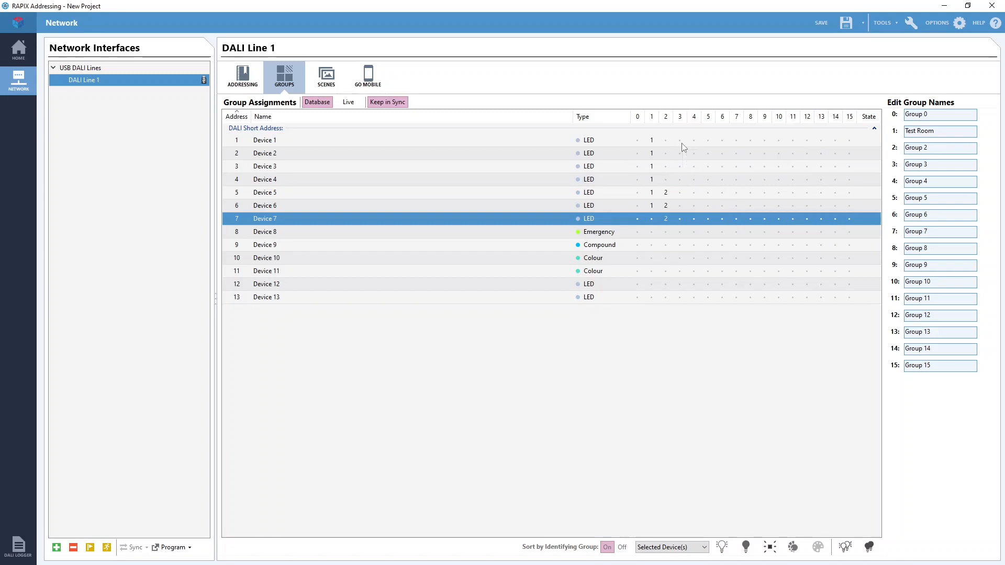
left_click(242, 75)
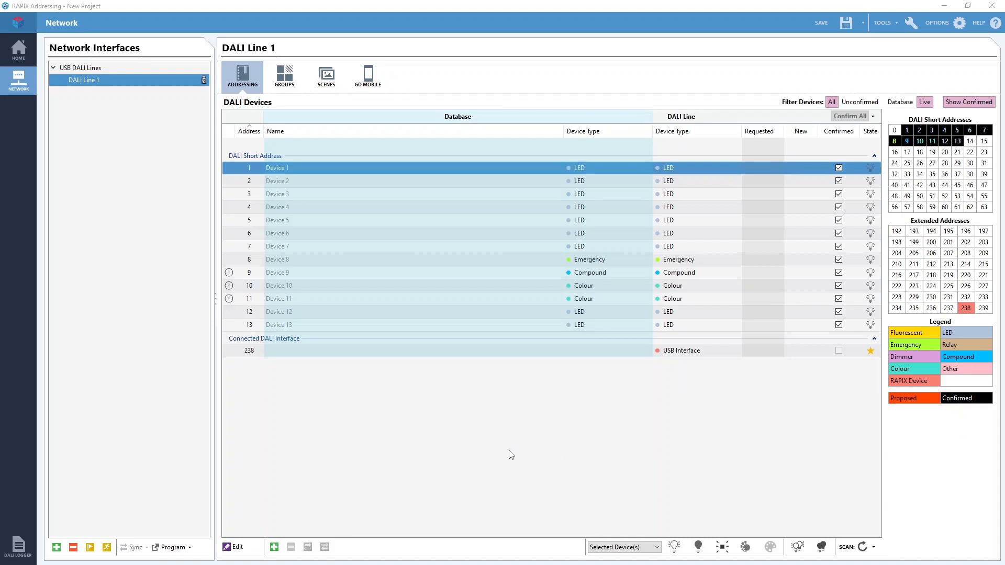
mouse_move(413, 425)
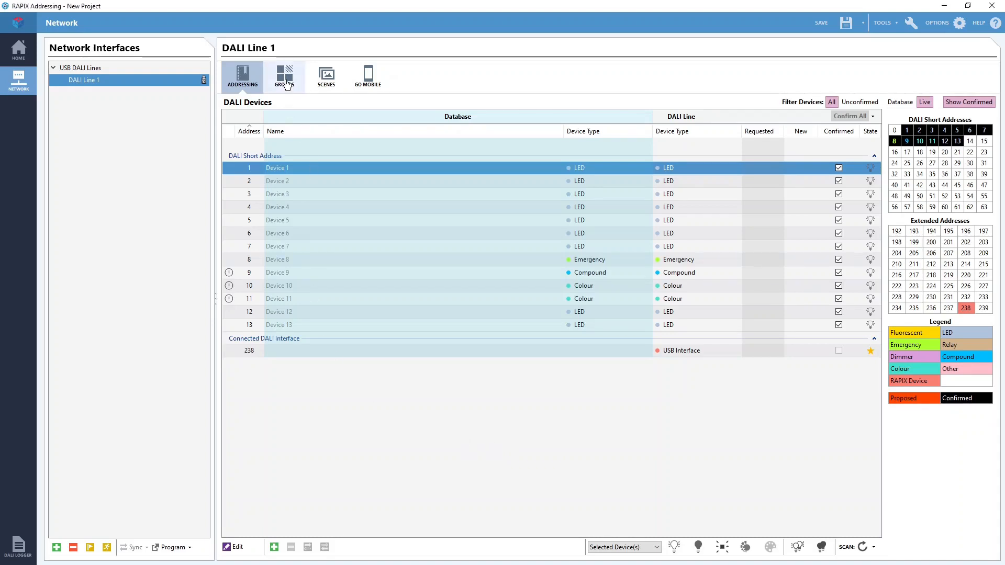
- Reopen the Group Assignments grid showing Devices 1–13 spread across Groups 1 to 5
left_click(284, 76)
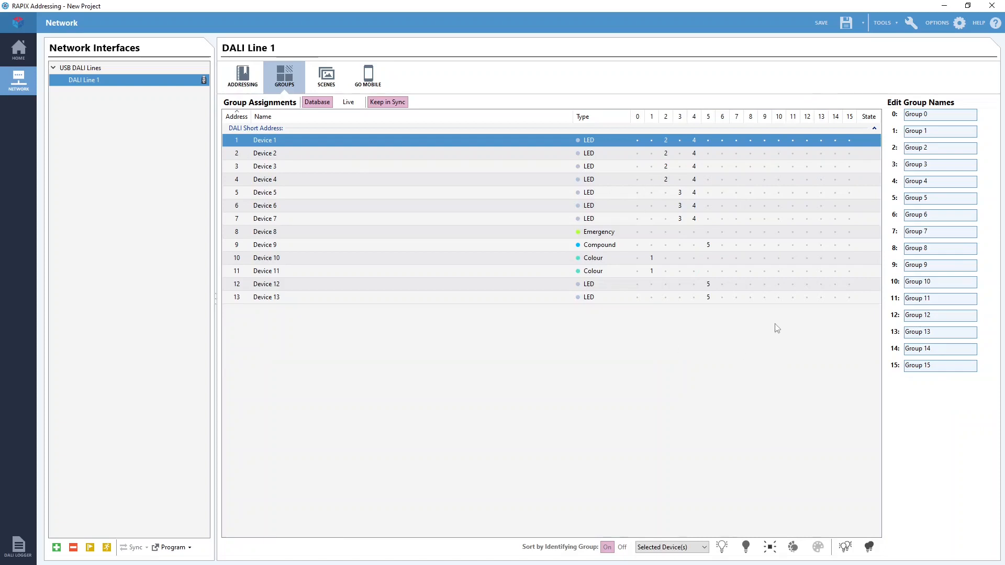
mouse_move(651, 472)
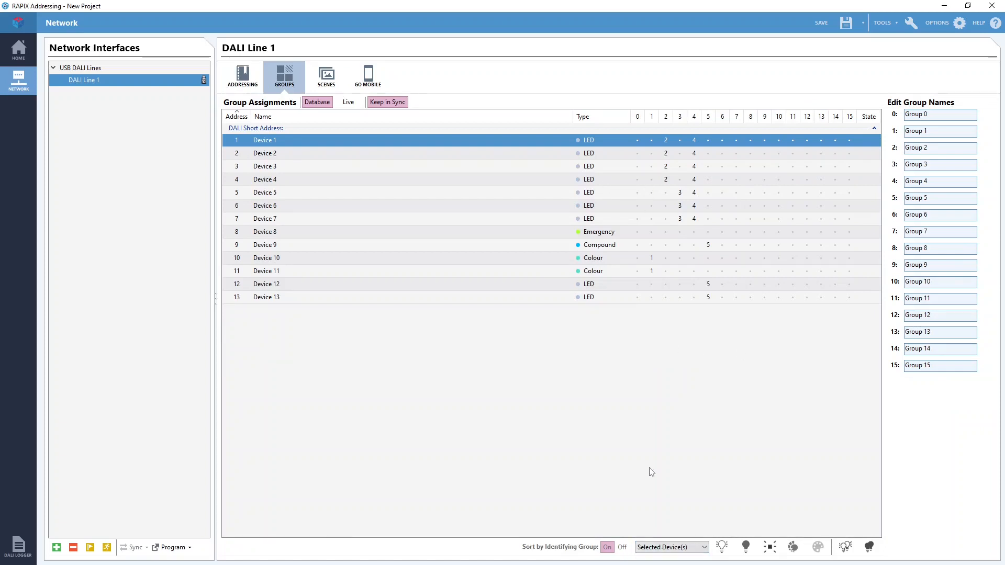